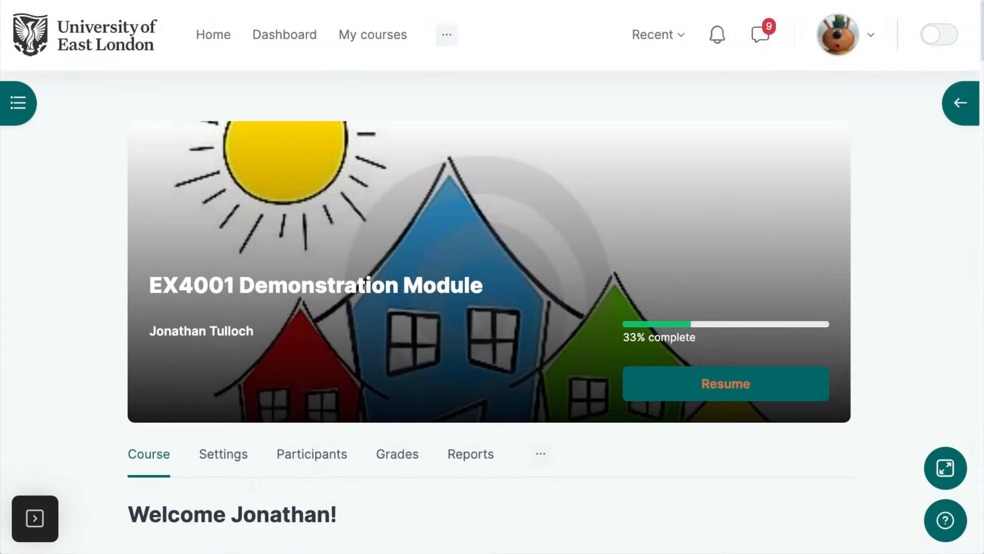
Step: Reach the course Groups page through Participants
{"action": "scroll", "scroll_direction": "down", "scroll_amount": 3}
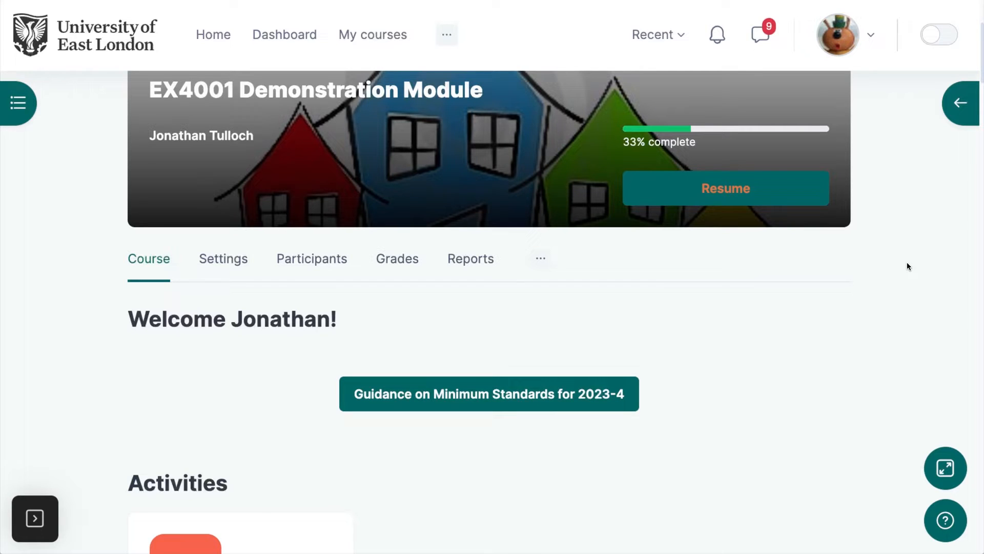
{"action": "mouse_move", "coordinate": [906, 266]}
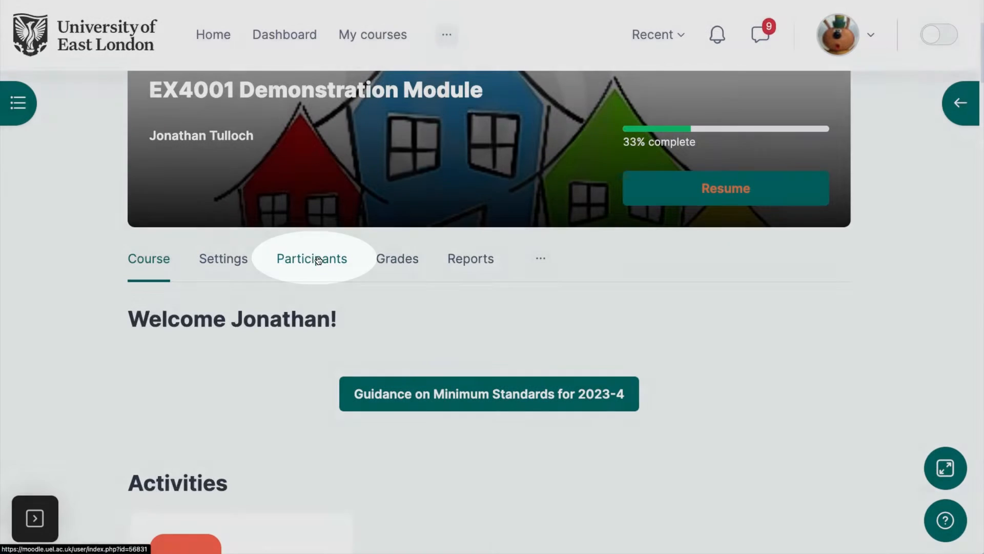
{"action": "left_click", "coordinate": [311, 258]}
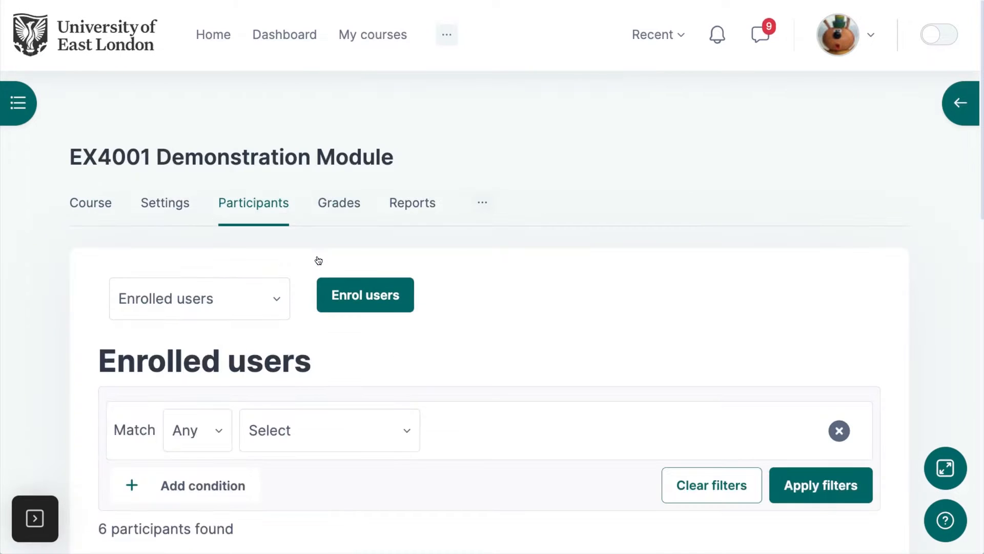
{"action": "left_click", "coordinate": [199, 298]}
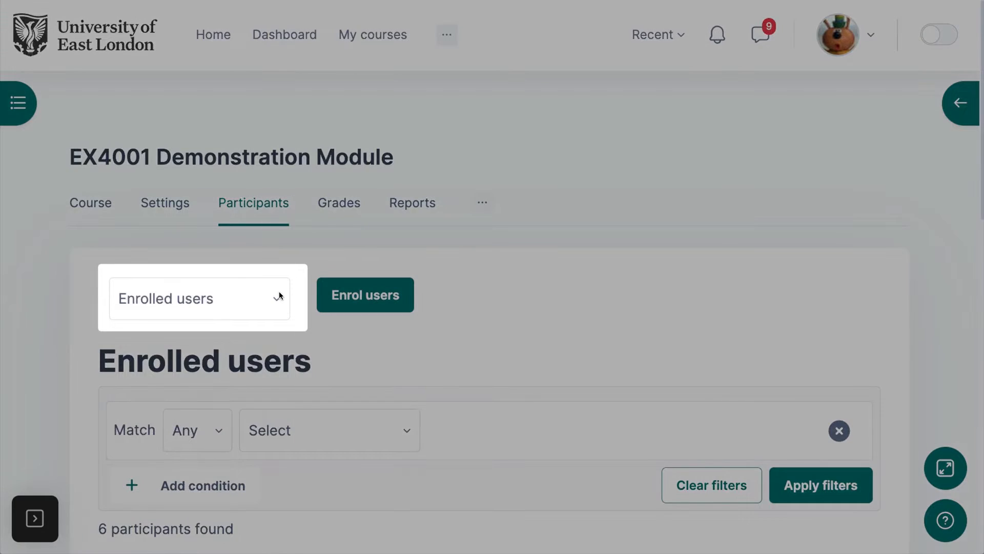
{"action": "left_click", "coordinate": [201, 299]}
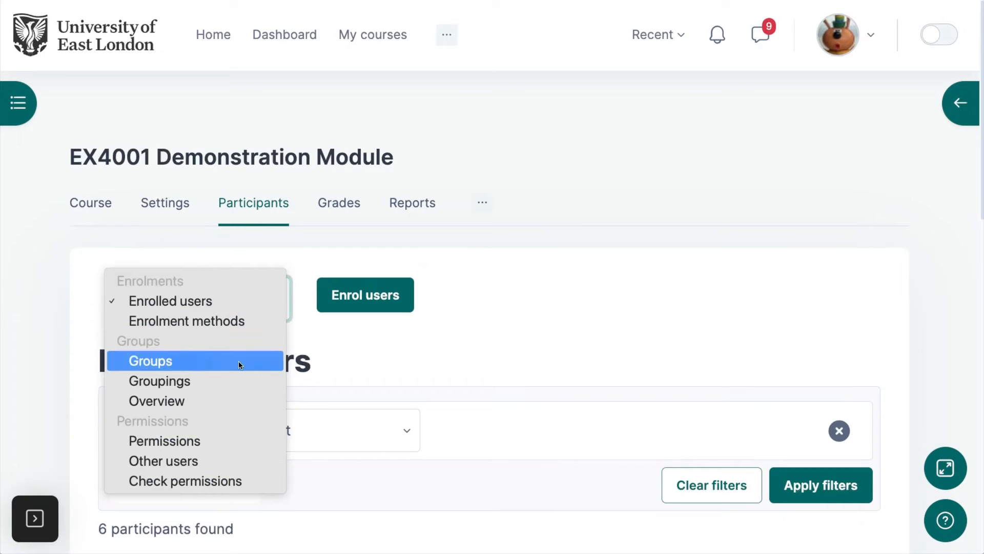
{"action": "left_click", "coordinate": [150, 360]}
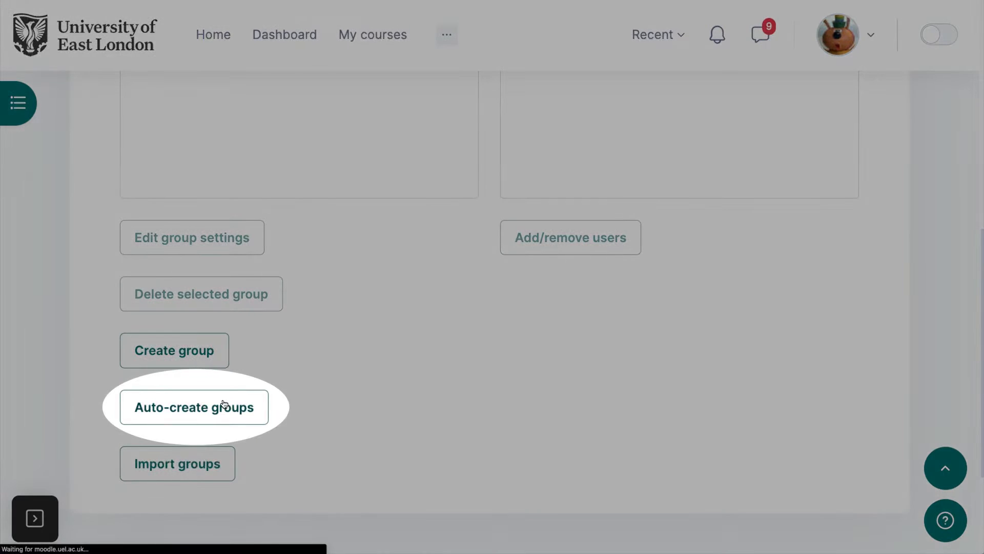
Step: Auto-create groups with a Group/member count of 2, giving Group A and Group B
{"action": "left_click", "coordinate": [194, 407]}
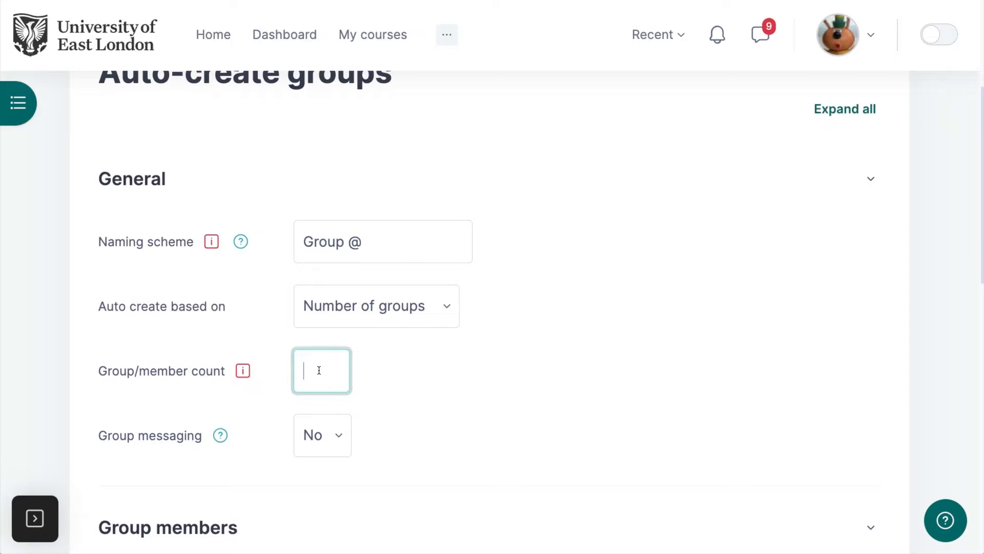
{"action": "type", "text": "2"}
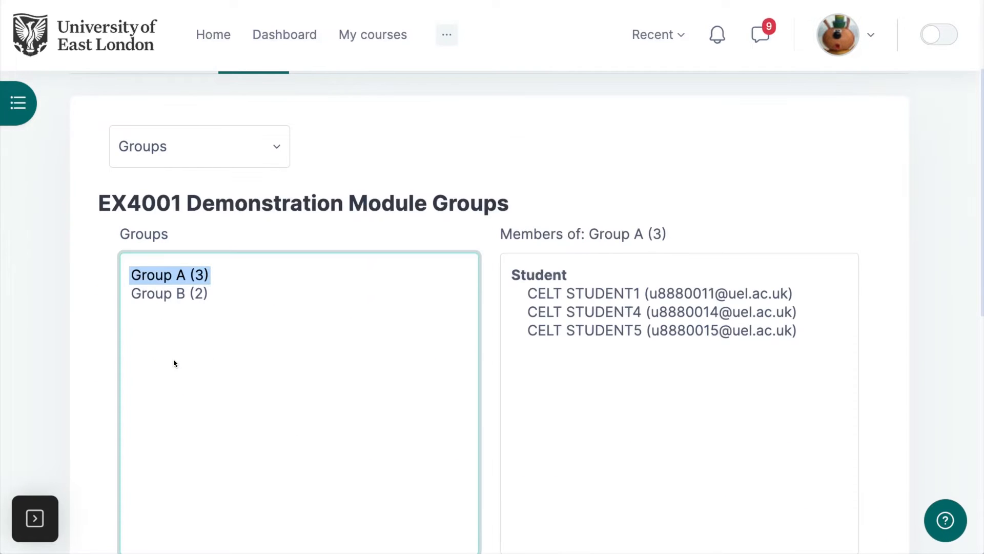
{"action": "left_click", "coordinate": [168, 293]}
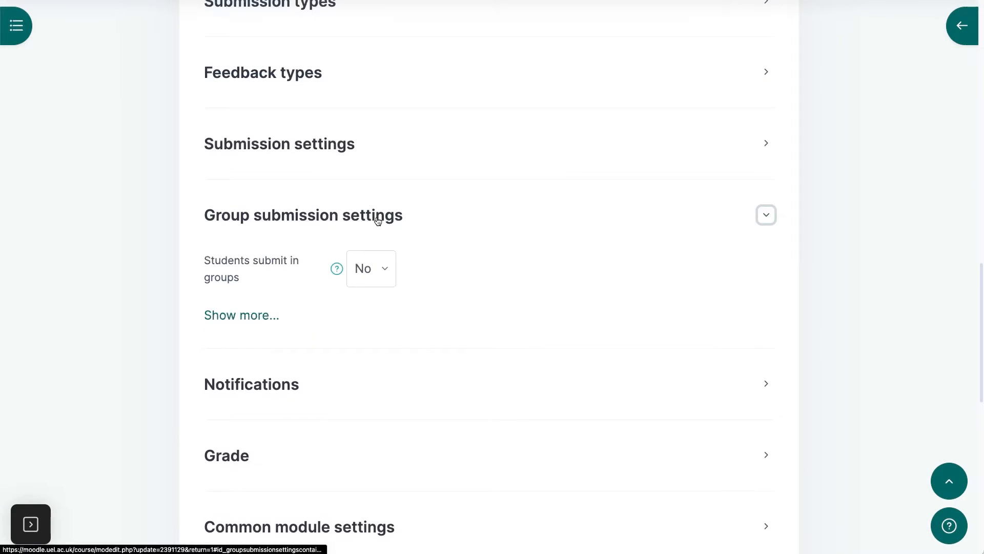
Step: Set Students submit in groups to Yes in the assignment's group submission settings
{"action": "left_click", "coordinate": [370, 267]}
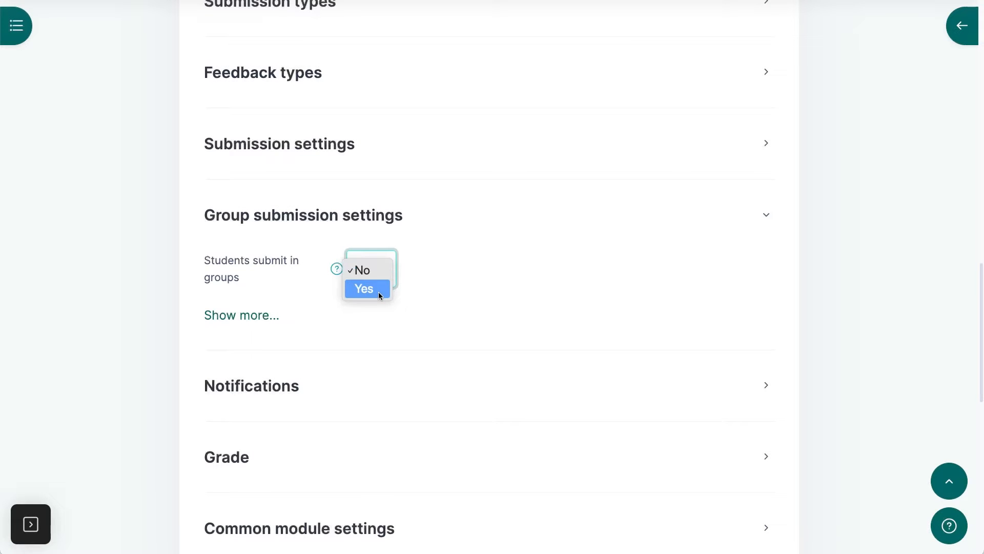
{"action": "left_click", "coordinate": [364, 289]}
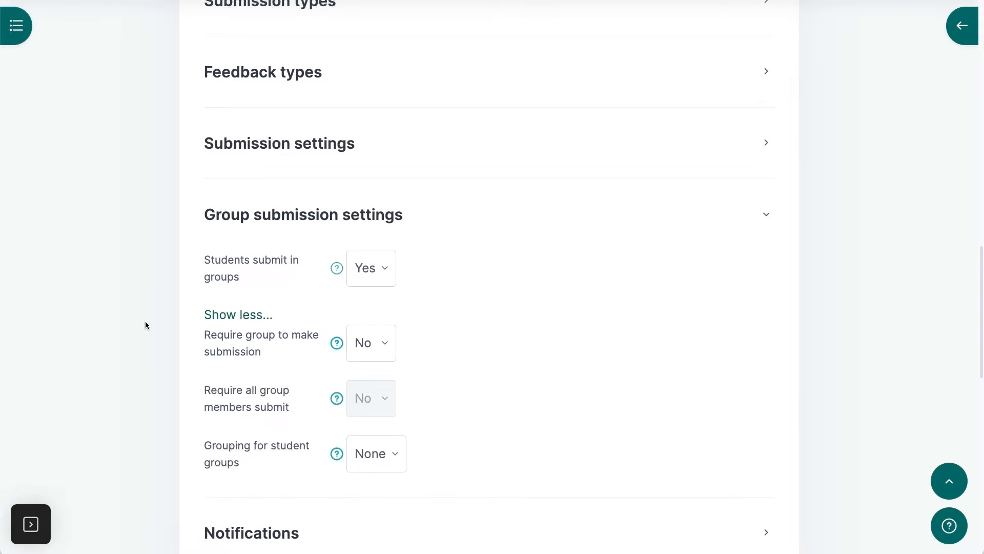
{"action": "scroll", "scroll_direction": "down", "scroll_amount": 3}
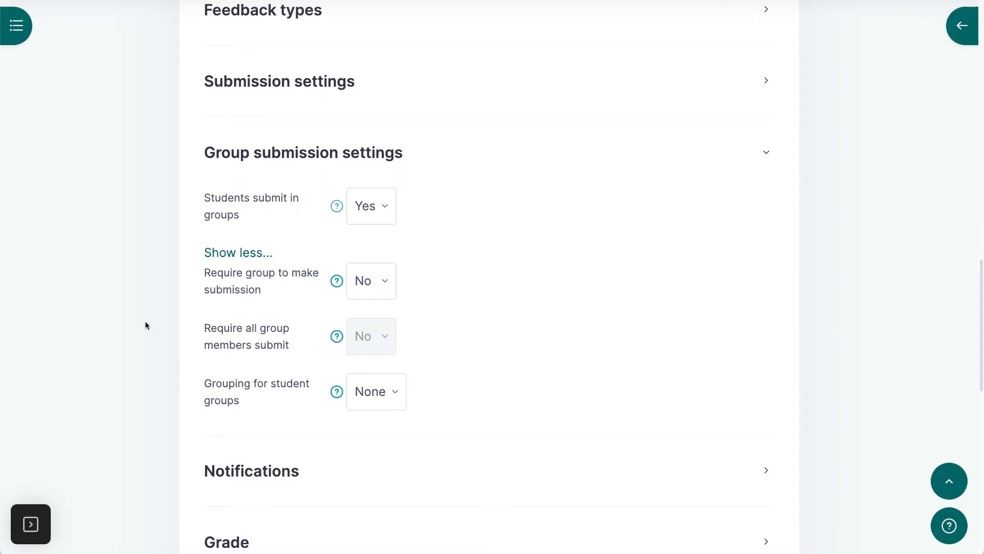
{"action": "left_click", "coordinate": [370, 280]}
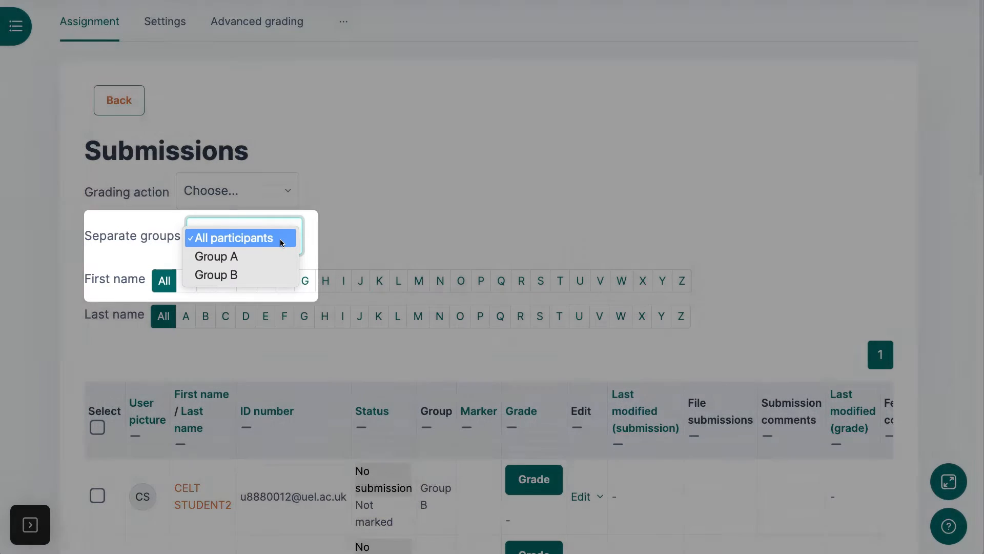
Step: Filter the submissions list to Group A via the Separate groups dropdown
{"action": "left_click", "coordinate": [216, 256]}
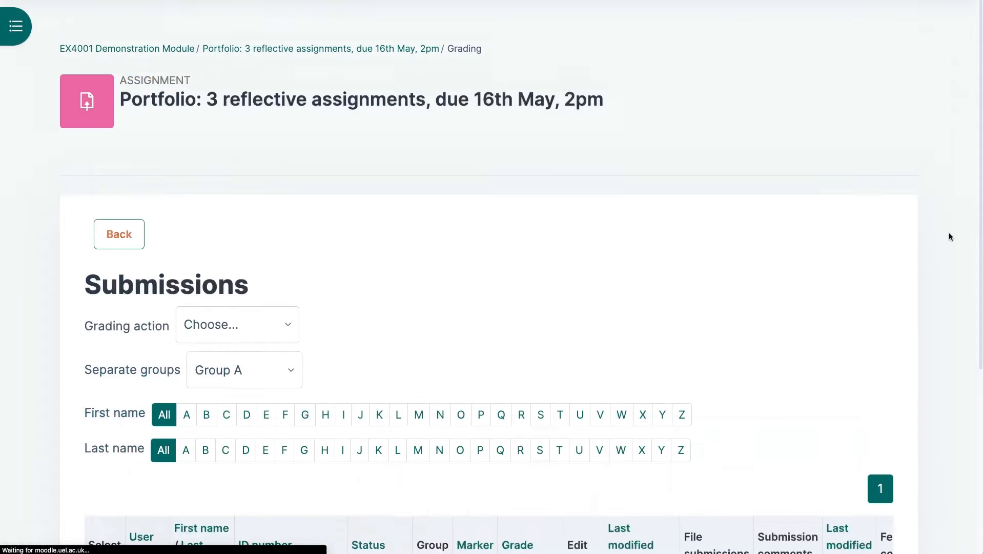
{"action": "scroll", "scroll_direction": "down", "scroll_amount": 3}
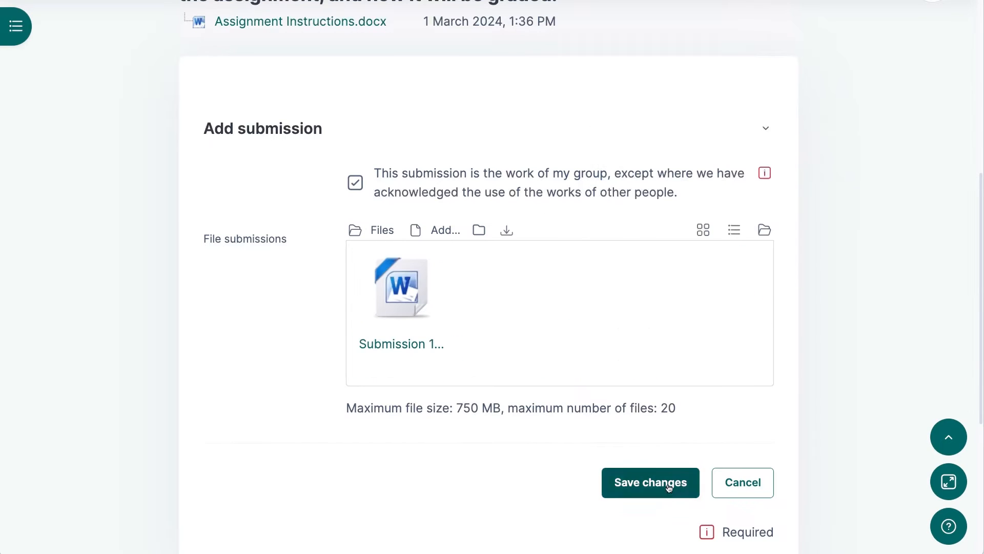
Step: Save Group A's file submission, then edit it to add another Word file and save again
{"action": "left_click", "coordinate": [650, 482]}
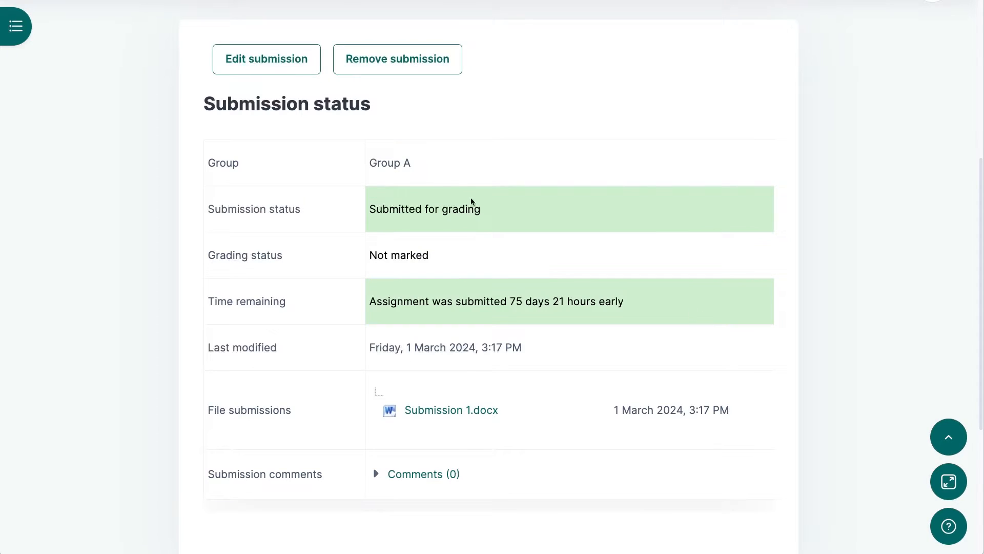
{"action": "left_click", "coordinate": [267, 60]}
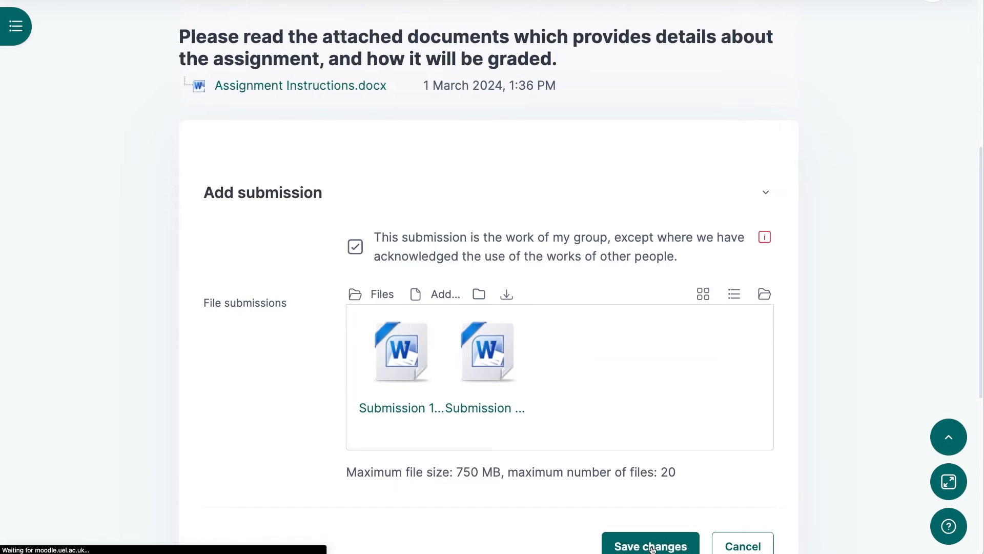
{"action": "left_click", "coordinate": [650, 546]}
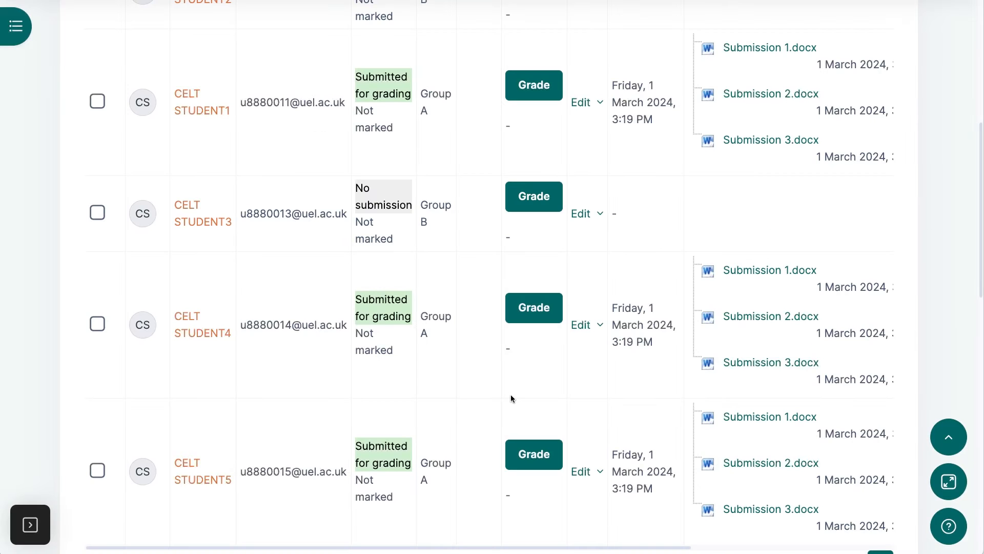
{"action": "mouse_move", "coordinate": [526, 367]}
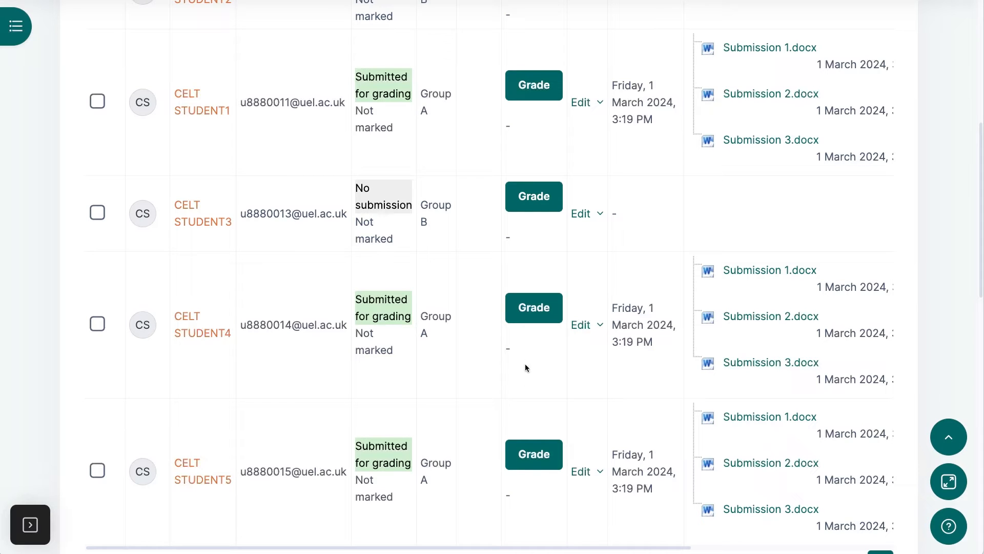
Step: Grade a student's submission 50 out of 100 and save it
{"action": "left_click", "coordinate": [533, 85]}
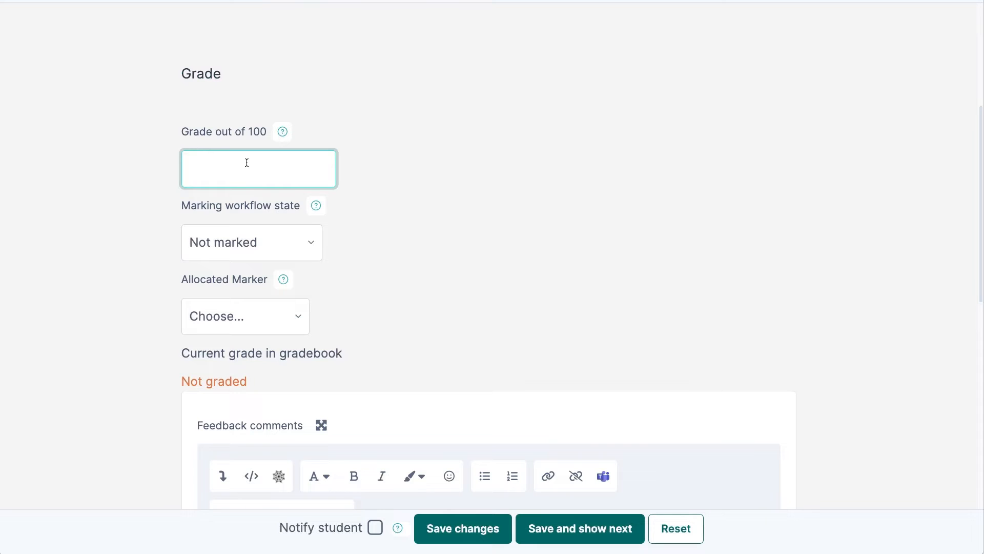
{"action": "type", "text": "50"}
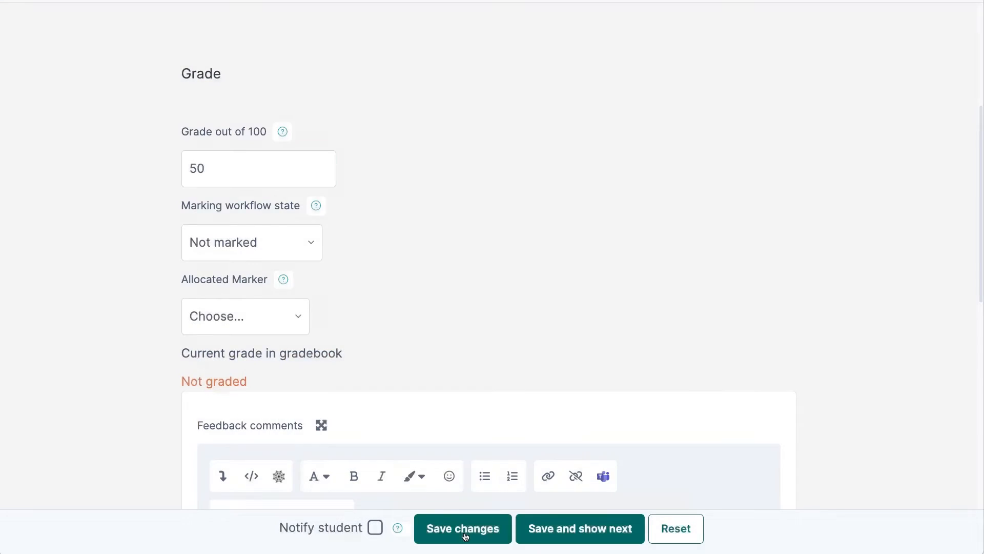
{"action": "left_click", "coordinate": [462, 528]}
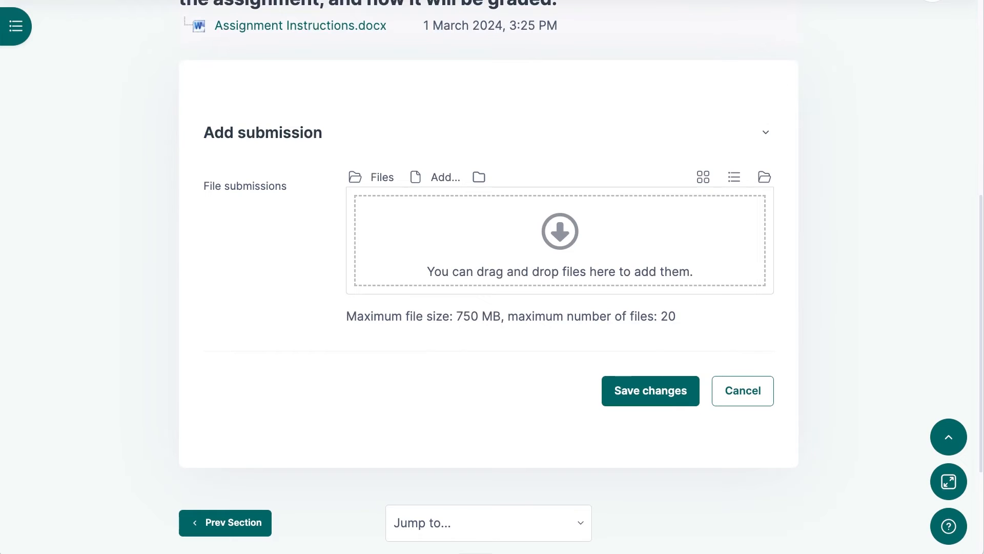
Step: Add files to Group B's submission and start submitting the draft for grading
{"action": "left_click", "coordinate": [650, 390]}
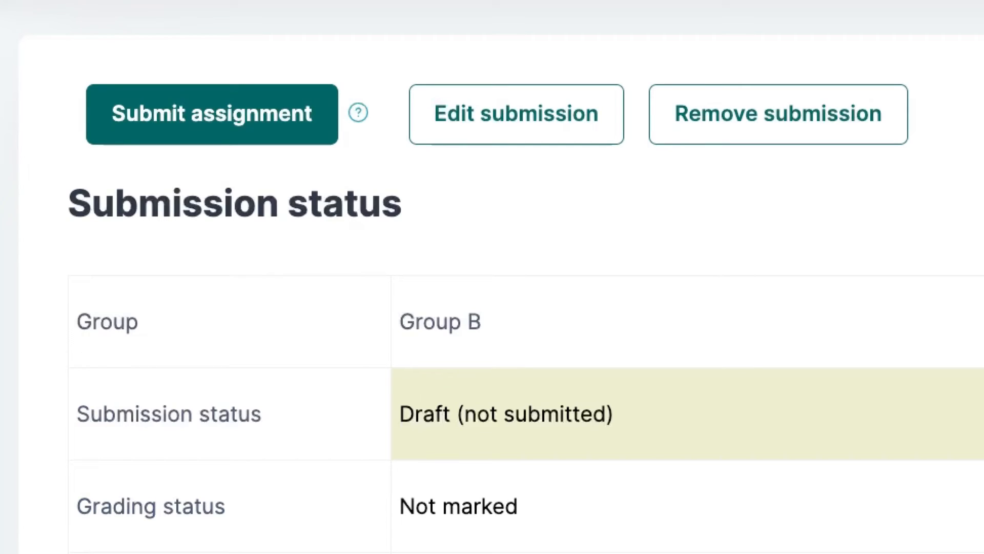
{"action": "mouse_move", "coordinate": [247, 132]}
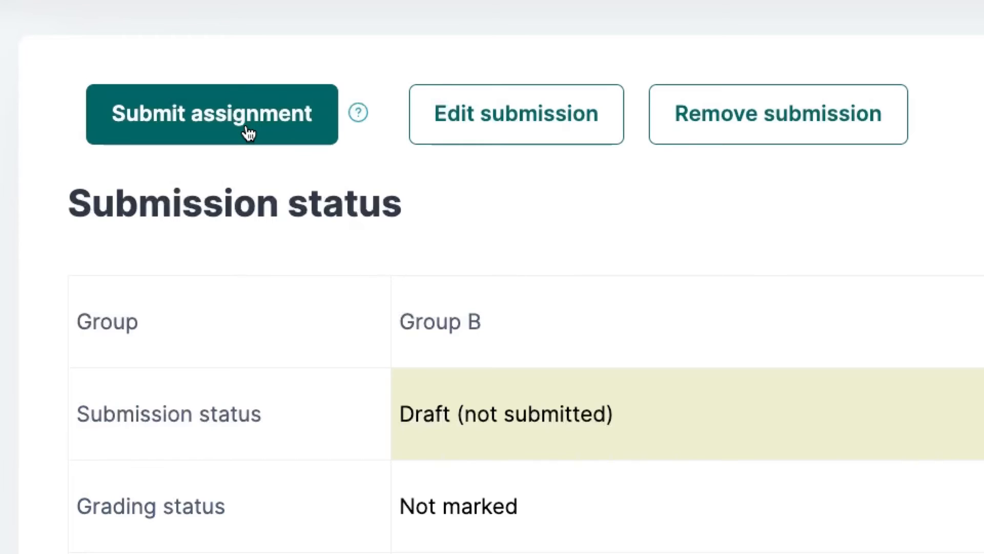
{"action": "left_click", "coordinate": [212, 113]}
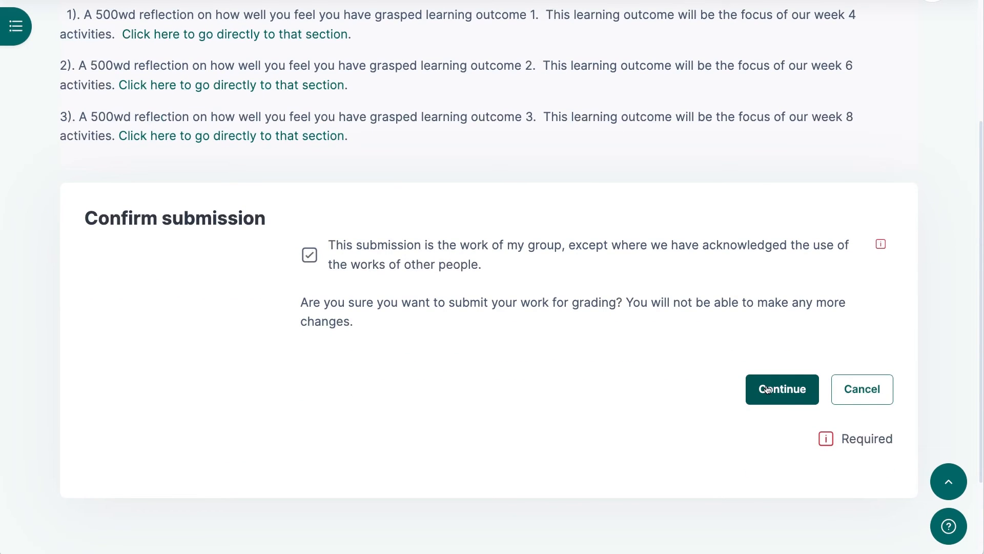
Step: Set Require all group members submit to Yes in the group submission settings
{"action": "left_click", "coordinate": [781, 388]}
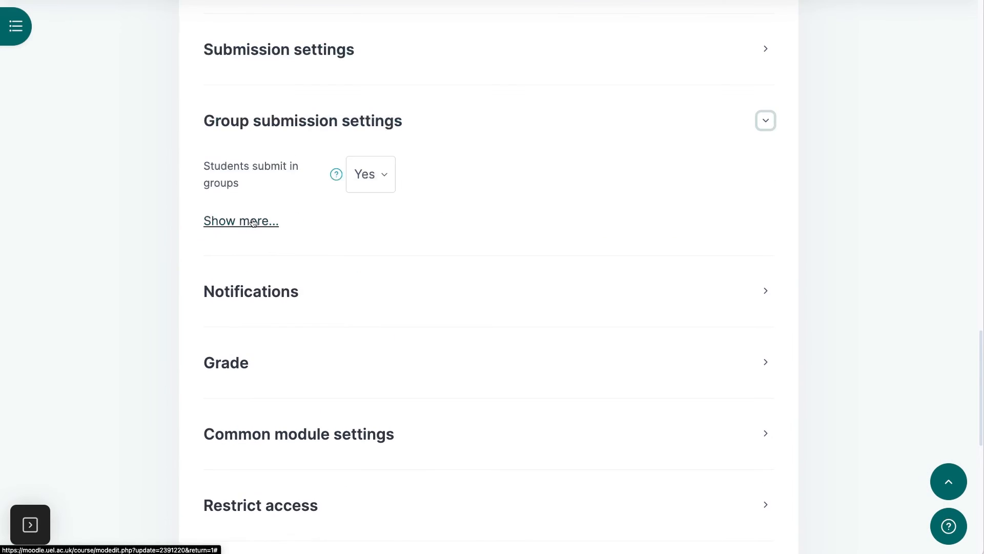
{"action": "left_click", "coordinate": [239, 220]}
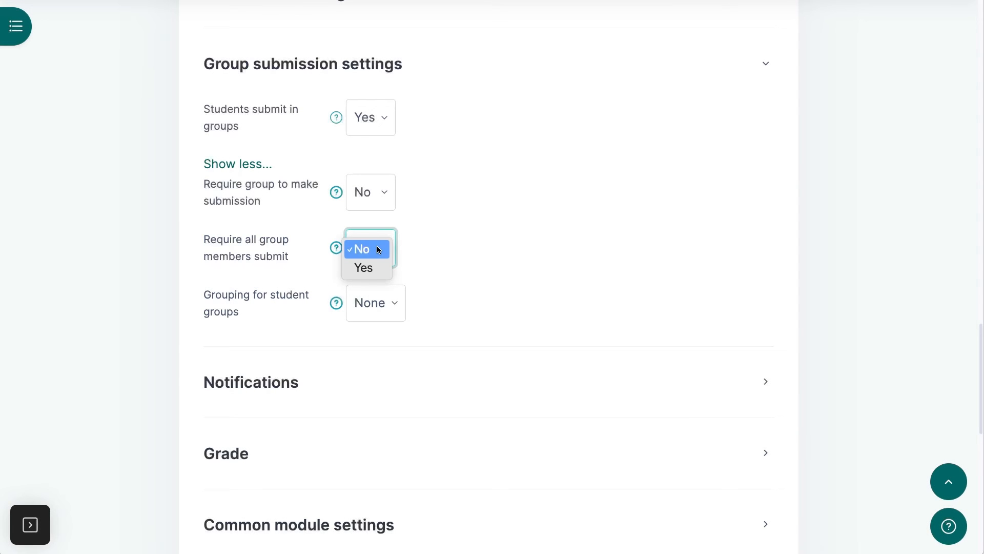
{"action": "left_click", "coordinate": [362, 267]}
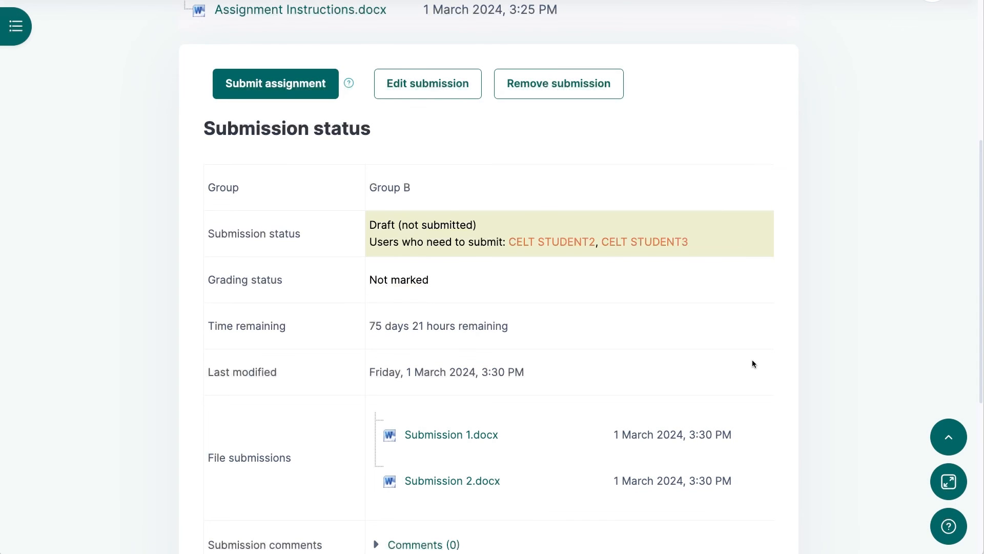
Step: Confirm submission of Group B's two Word files for grading
{"action": "left_click", "coordinate": [275, 83]}
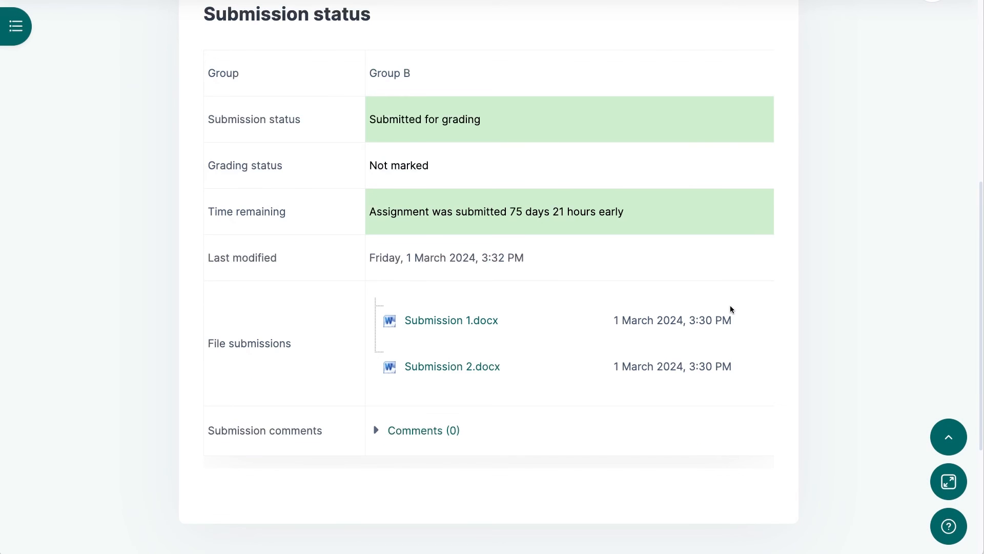